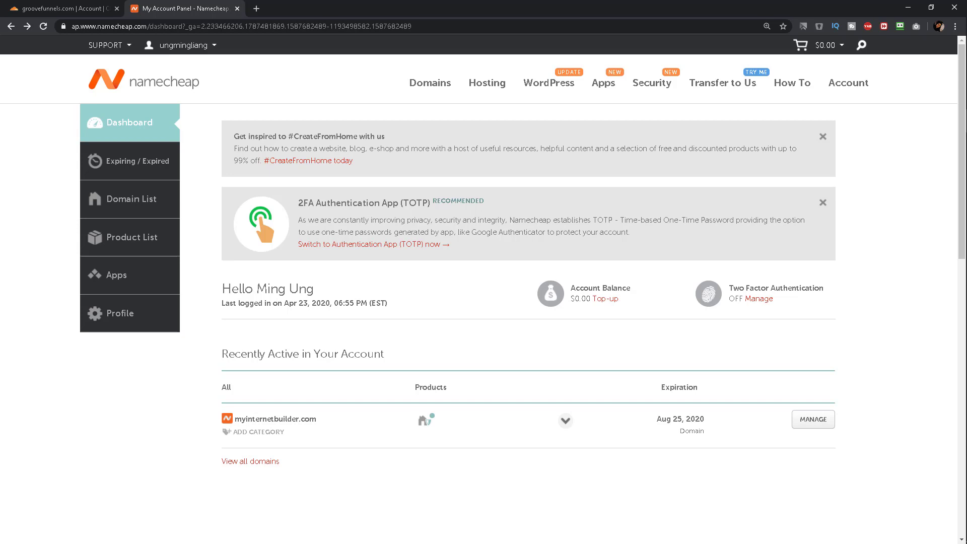
mouse_move(800, 425)
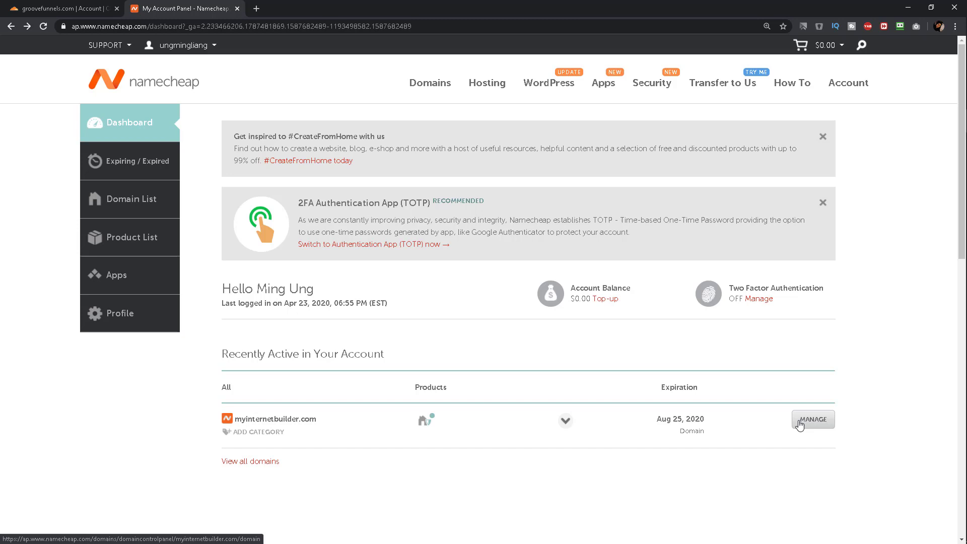
Step: Open MANAGE for myinternetbuilder.com from the Dashboard's Recently Active list
click(813, 420)
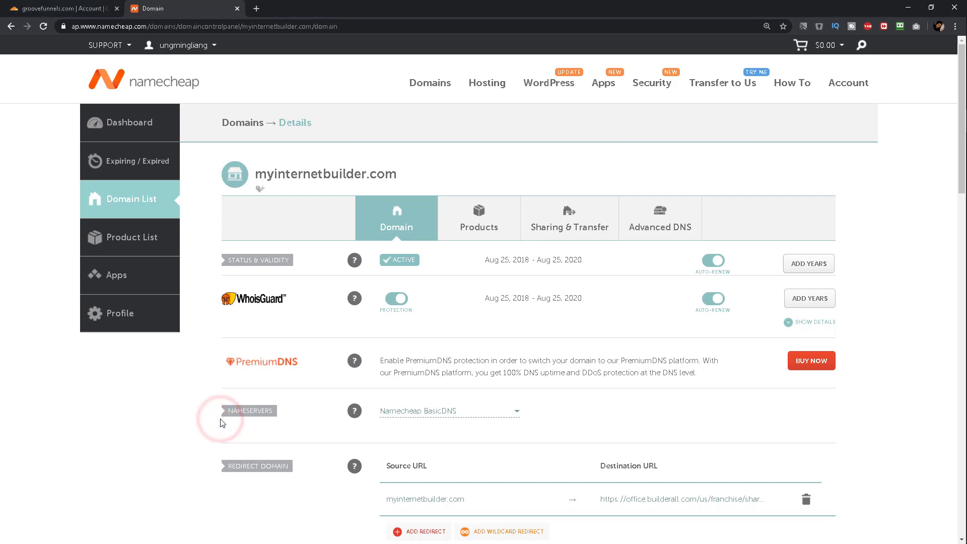
mouse_move(517, 420)
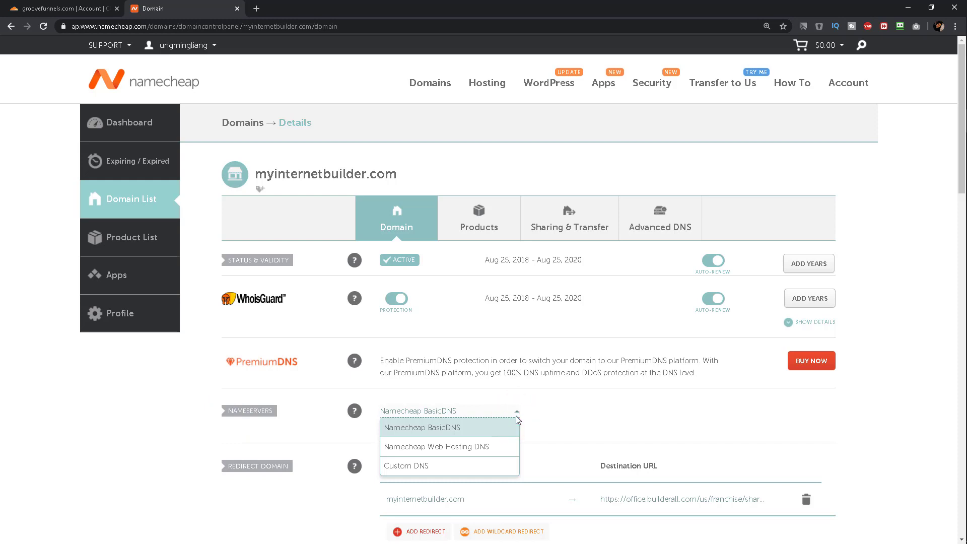
mouse_move(448, 466)
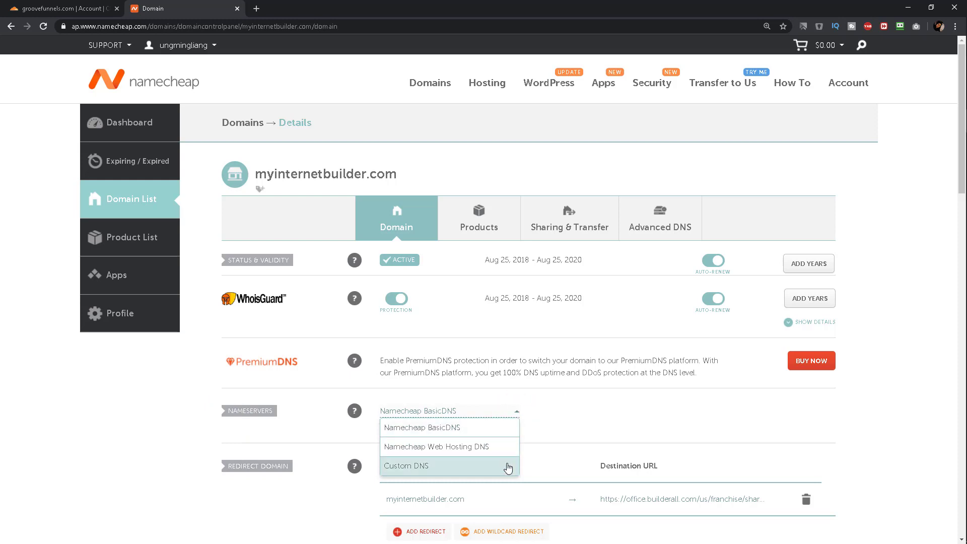
Step: Change the NAMESERVERS option from Namecheap BasicDNS to Custom DNS
click(406, 466)
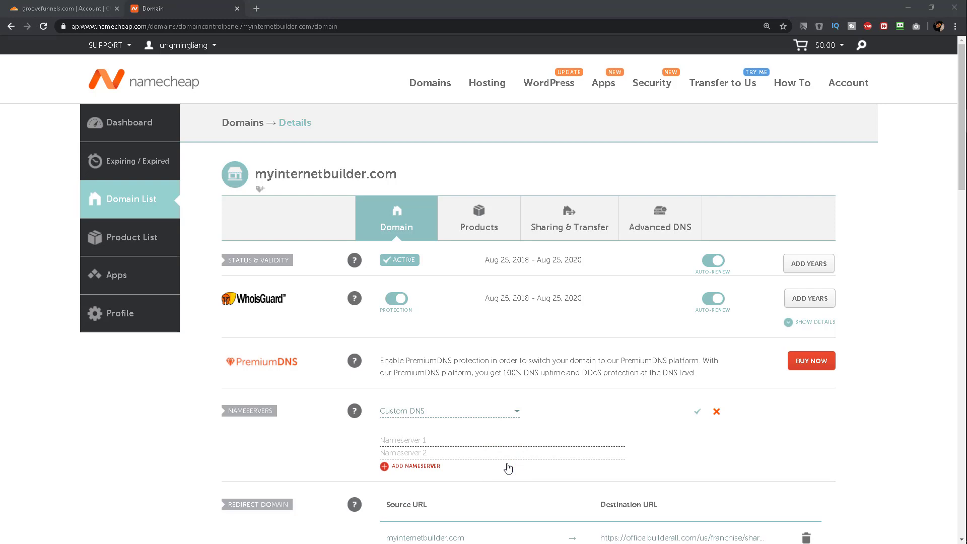
mouse_move(170, 11)
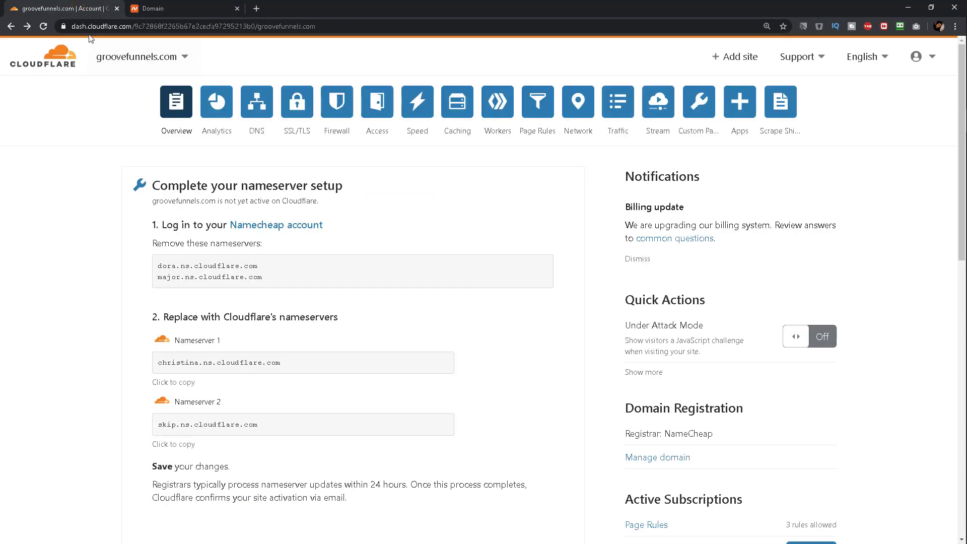
Step: Copy christina.ns.cloudflare.com and skip.ns.cloudflare.com from Cloudflare into Nameserver 1 and 2
right_click(218, 362)
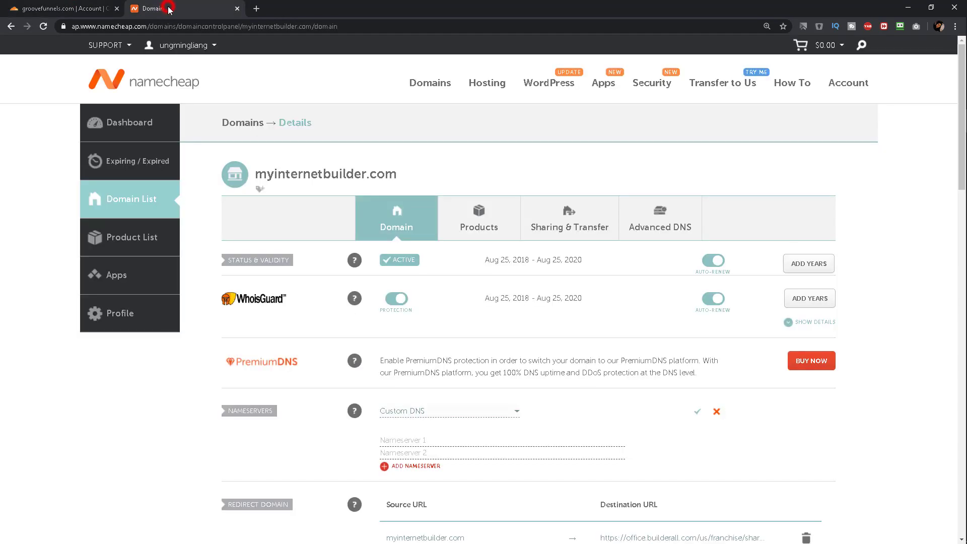
click(404, 439)
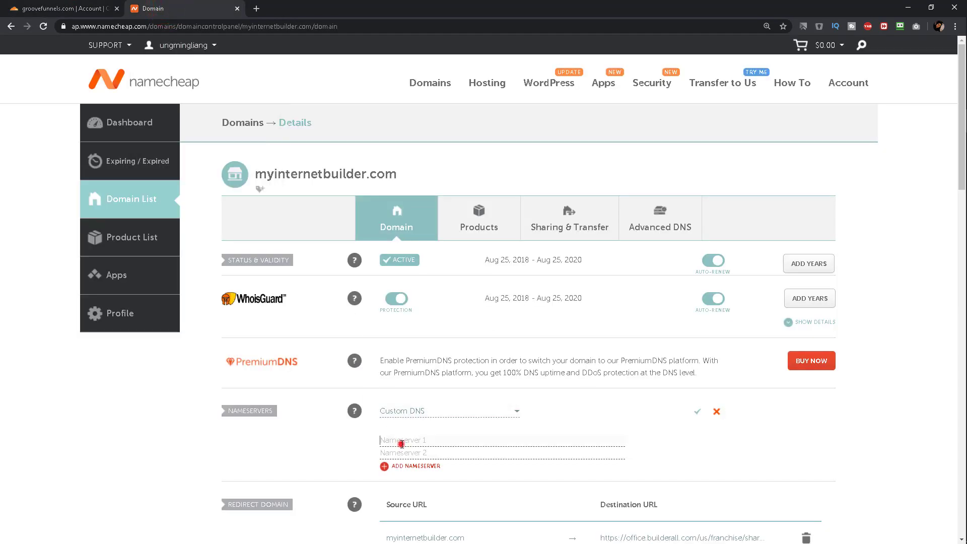
right_click(401, 440)
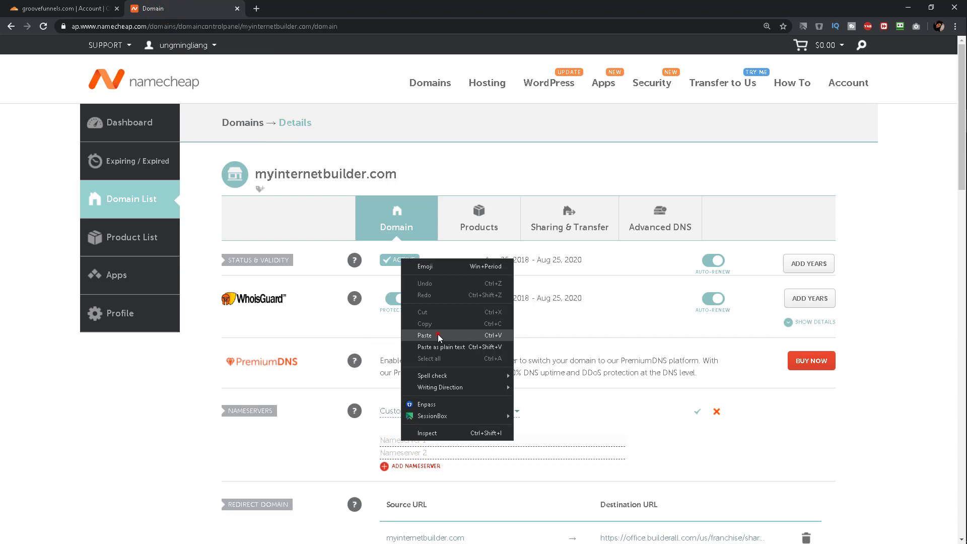
click(71, 8)
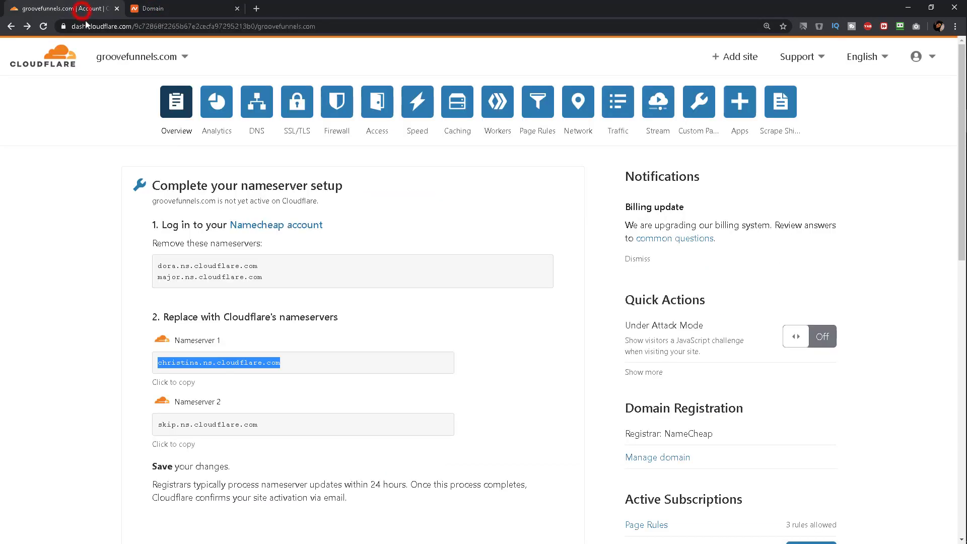
right_click(206, 424)
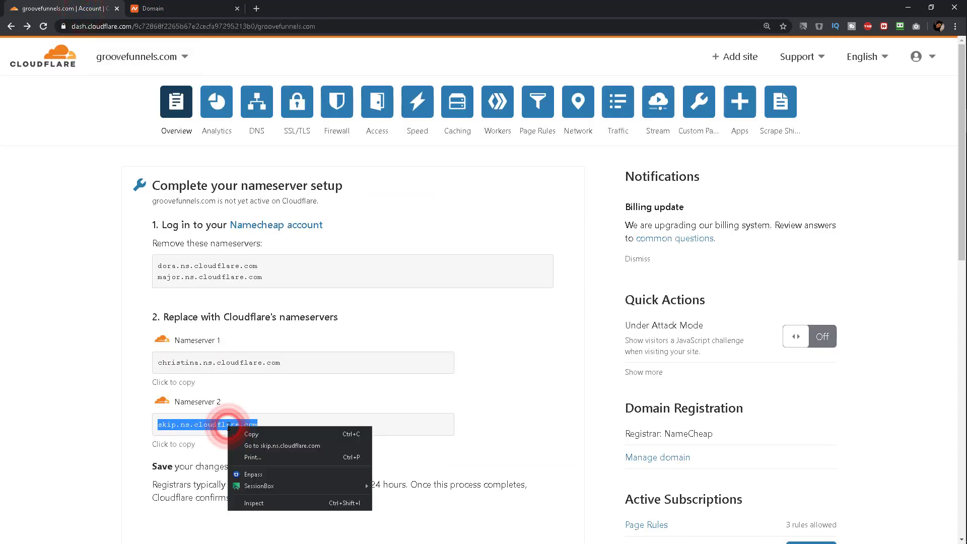
click(148, 8)
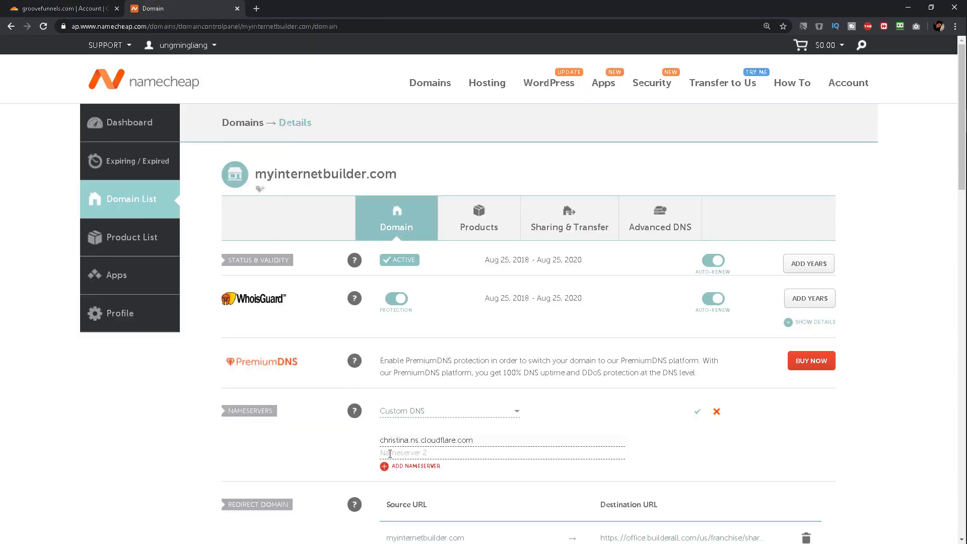
right_click(404, 453)
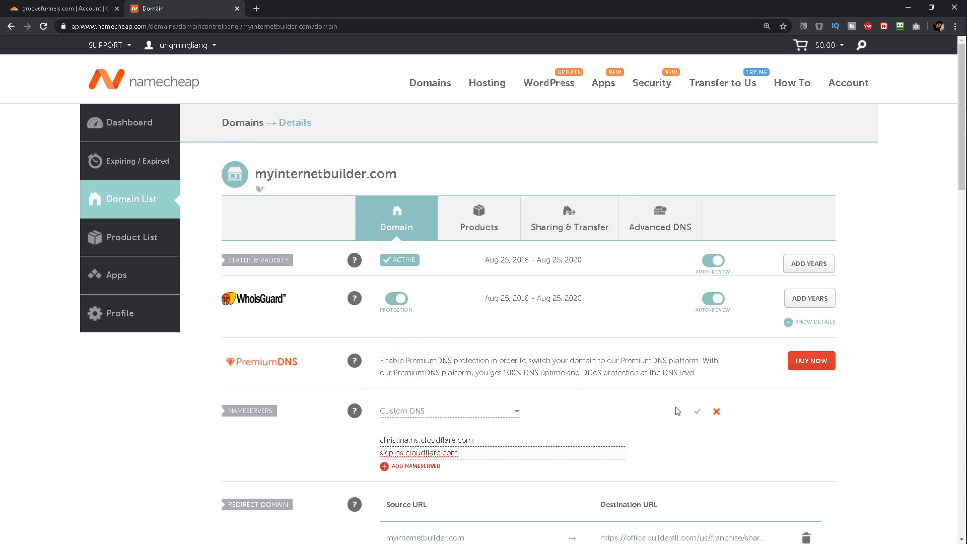
mouse_move(698, 412)
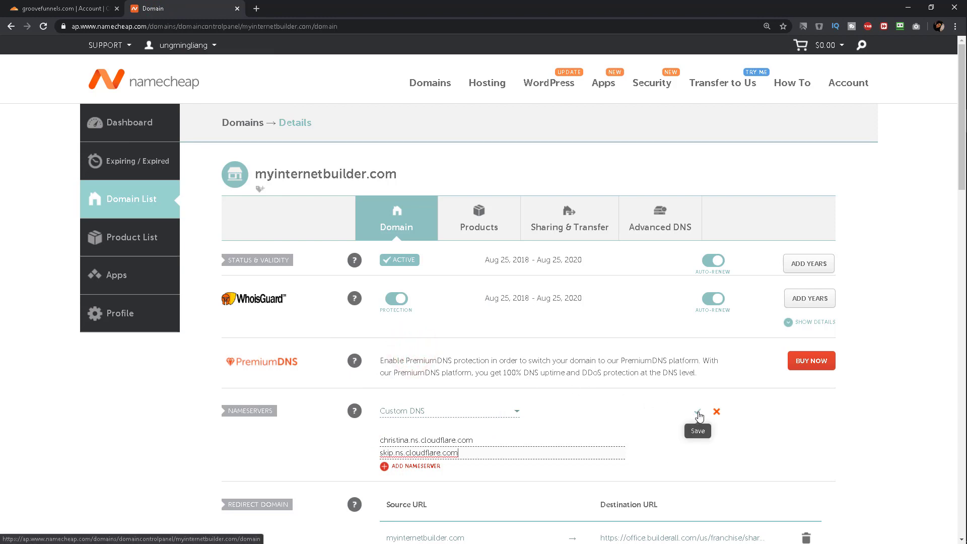